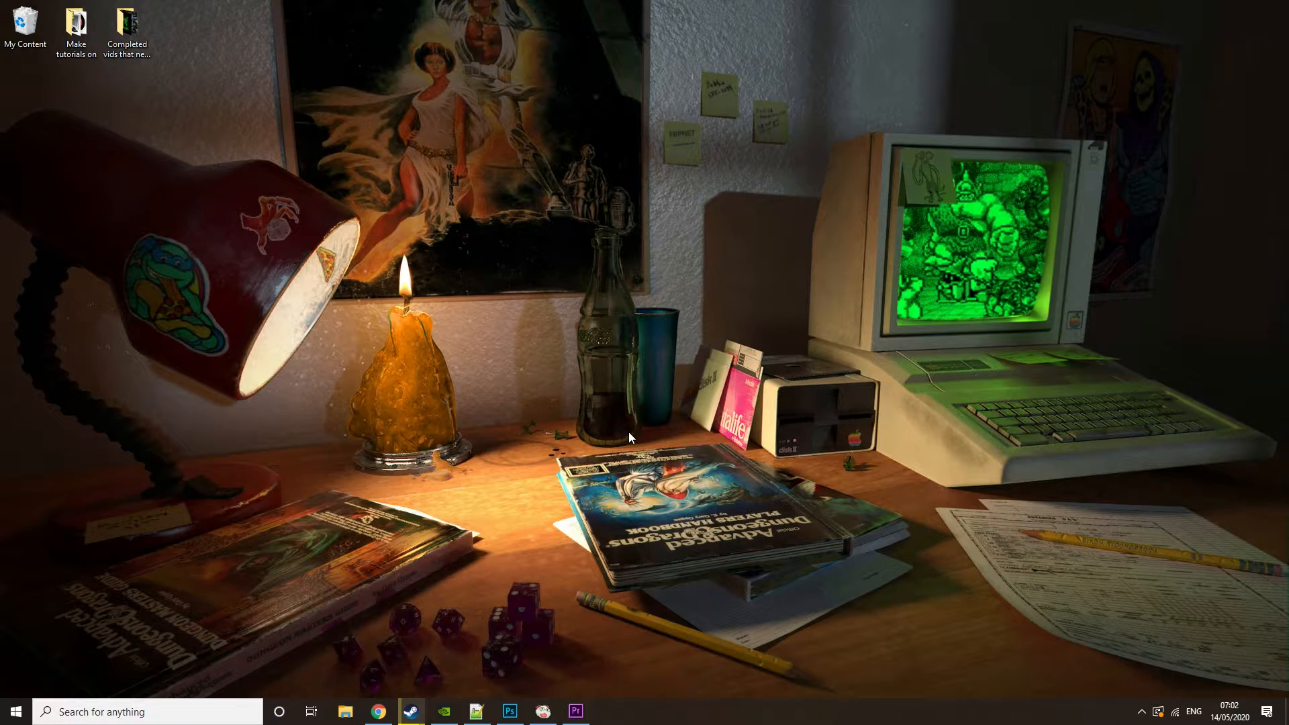
mouse_move(411, 713)
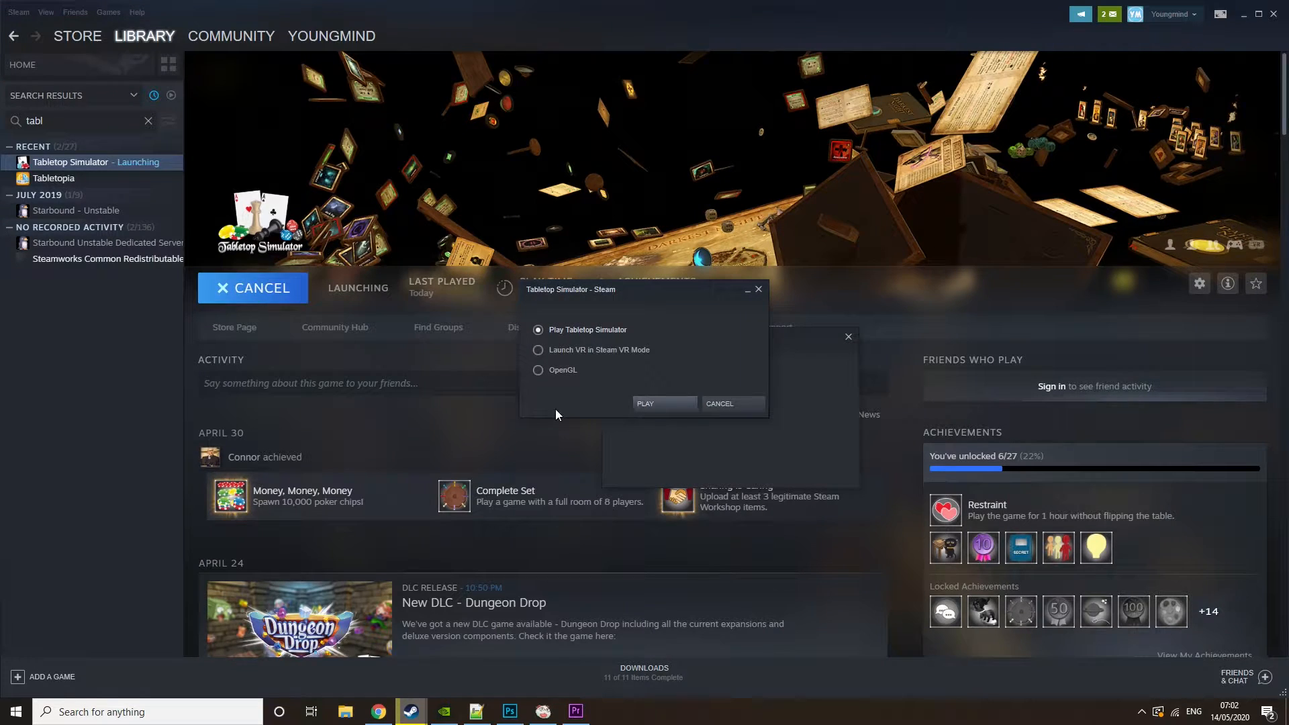
Launch Tabletop Simulator from Steam in normal, non-VR mode
left_click(644, 404)
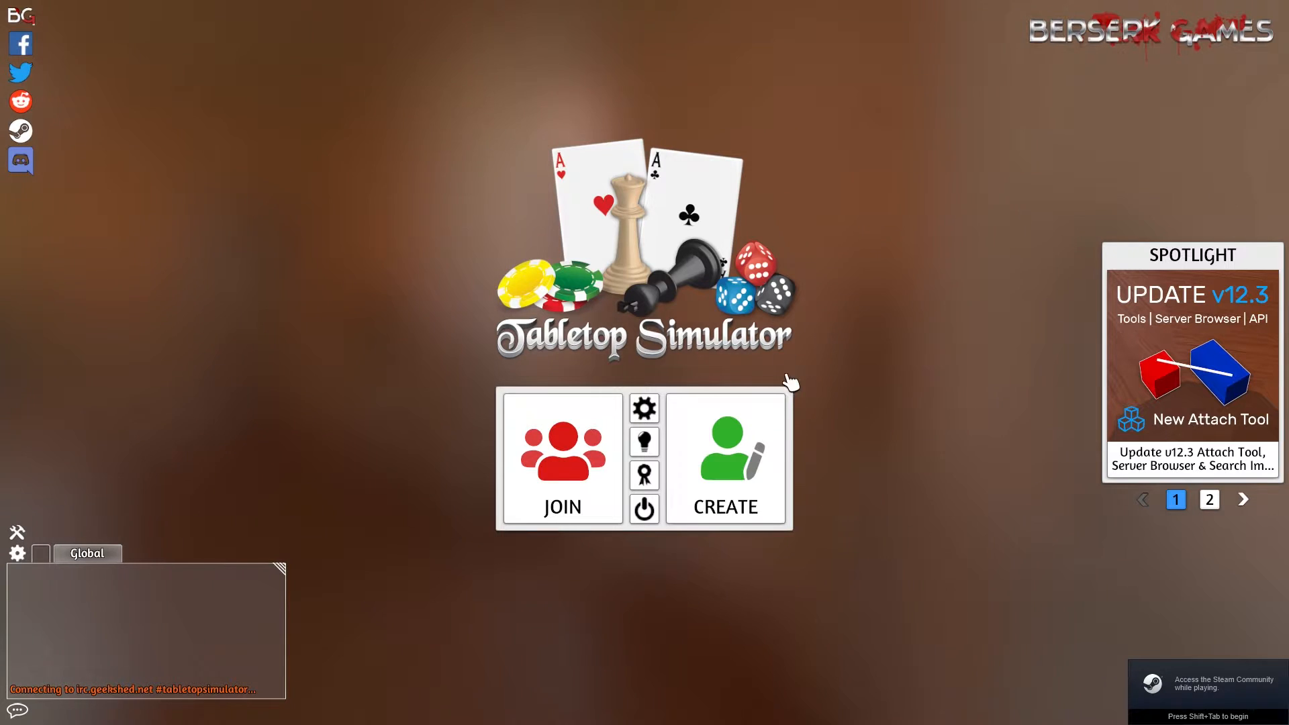
left_click(725, 459)
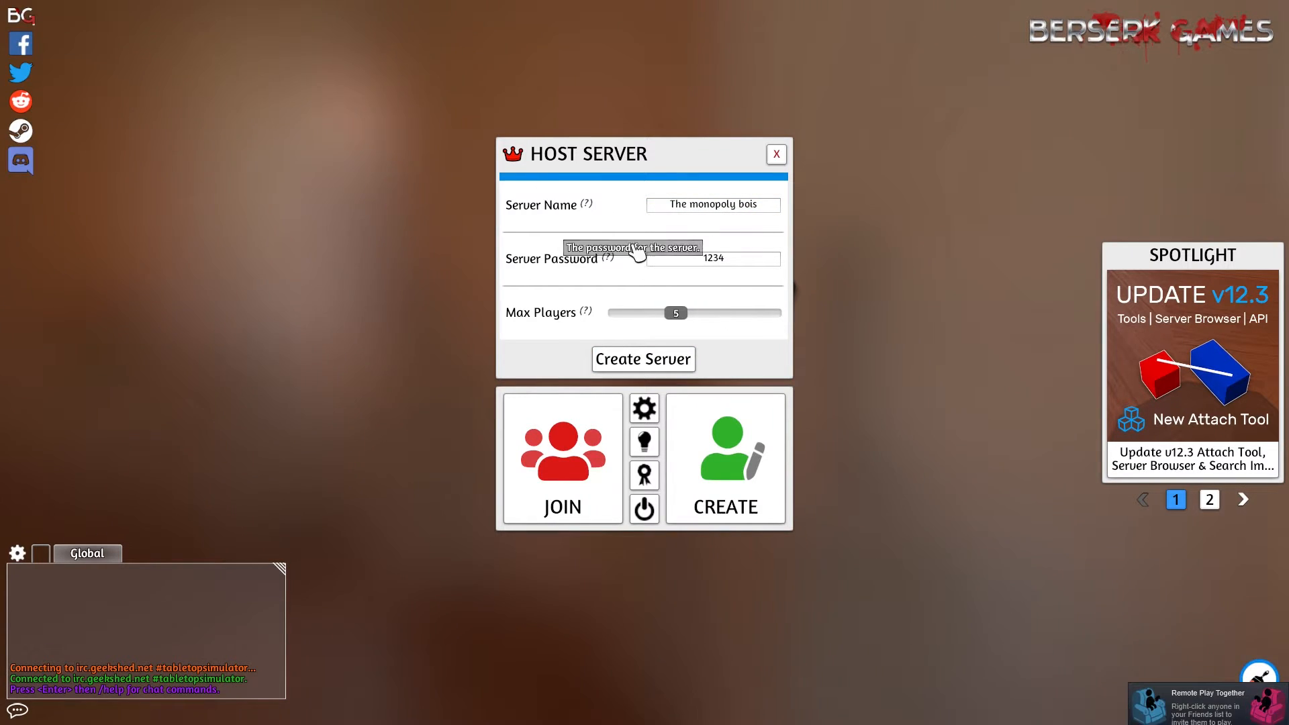
mouse_move(668, 243)
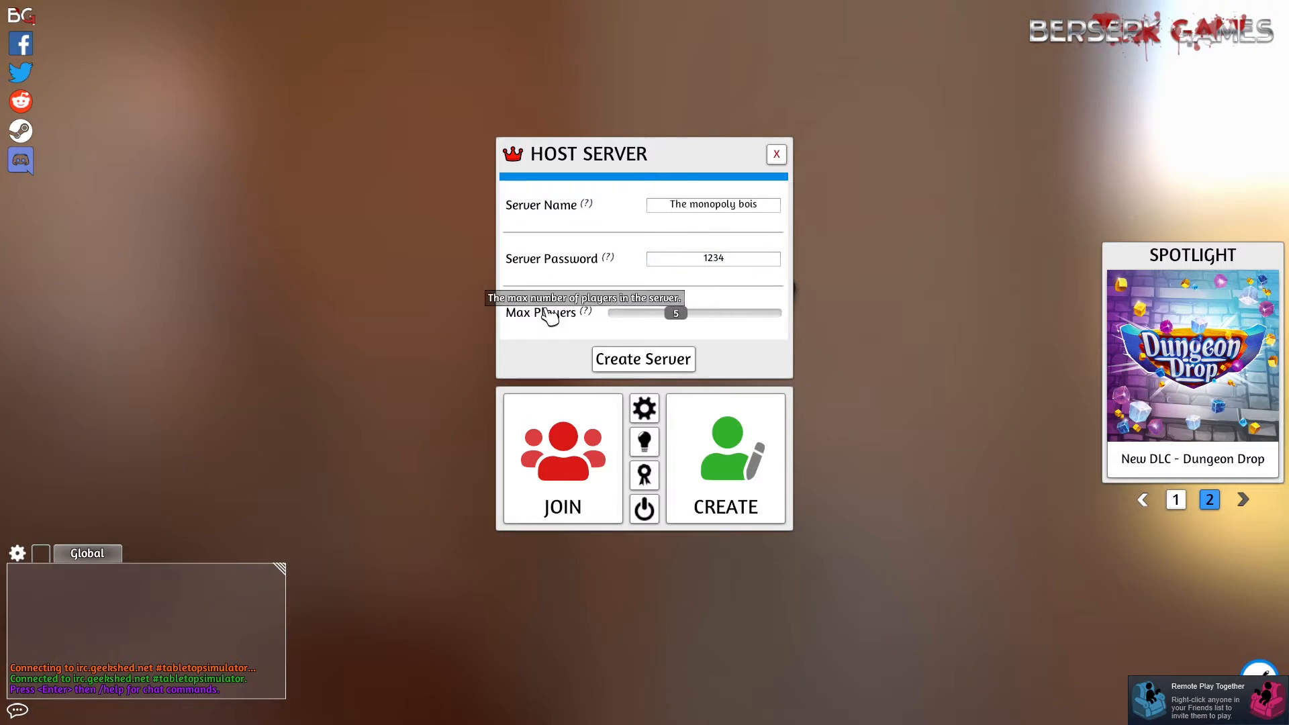
left_click(714, 258)
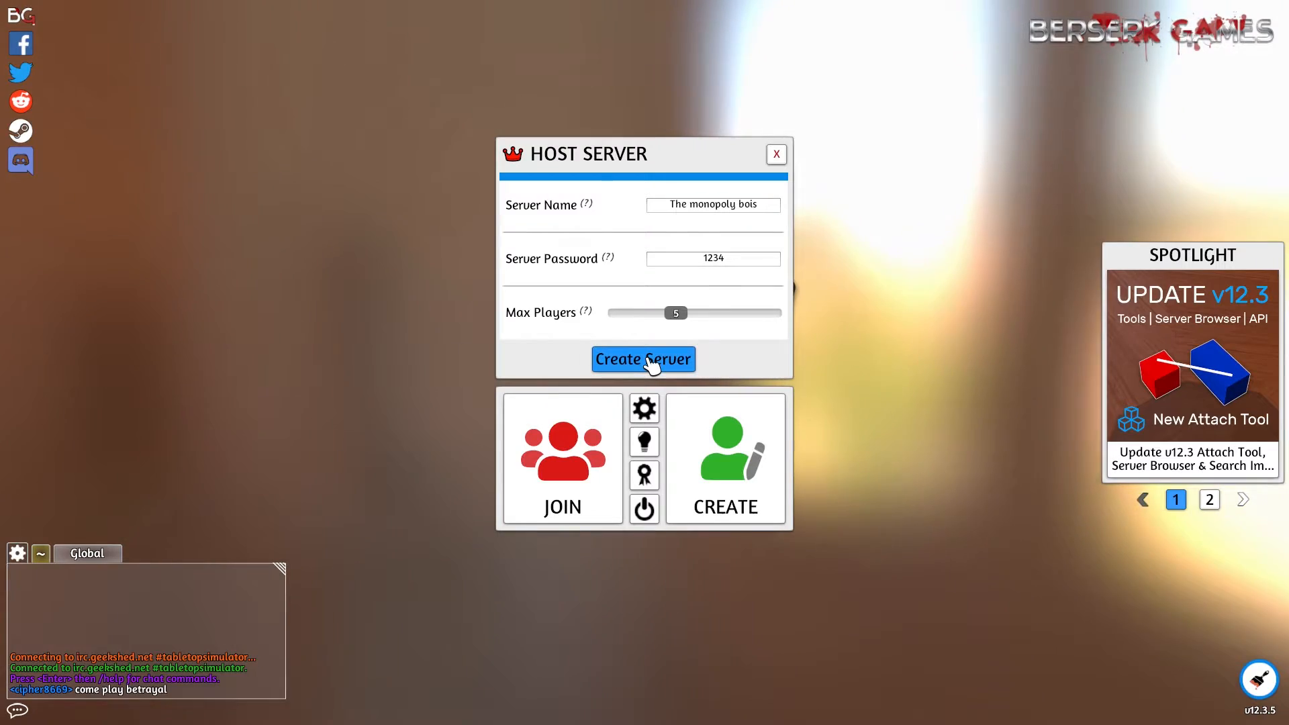
left_click(643, 359)
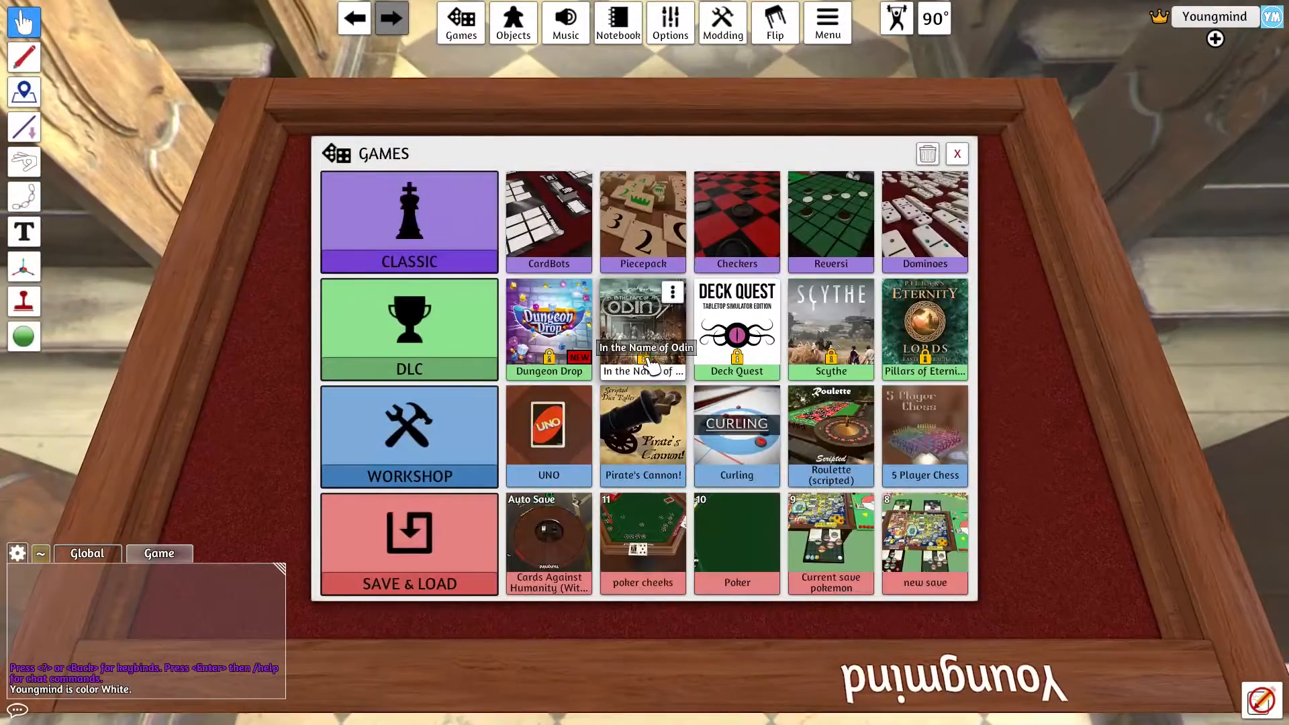
left_click(409, 437)
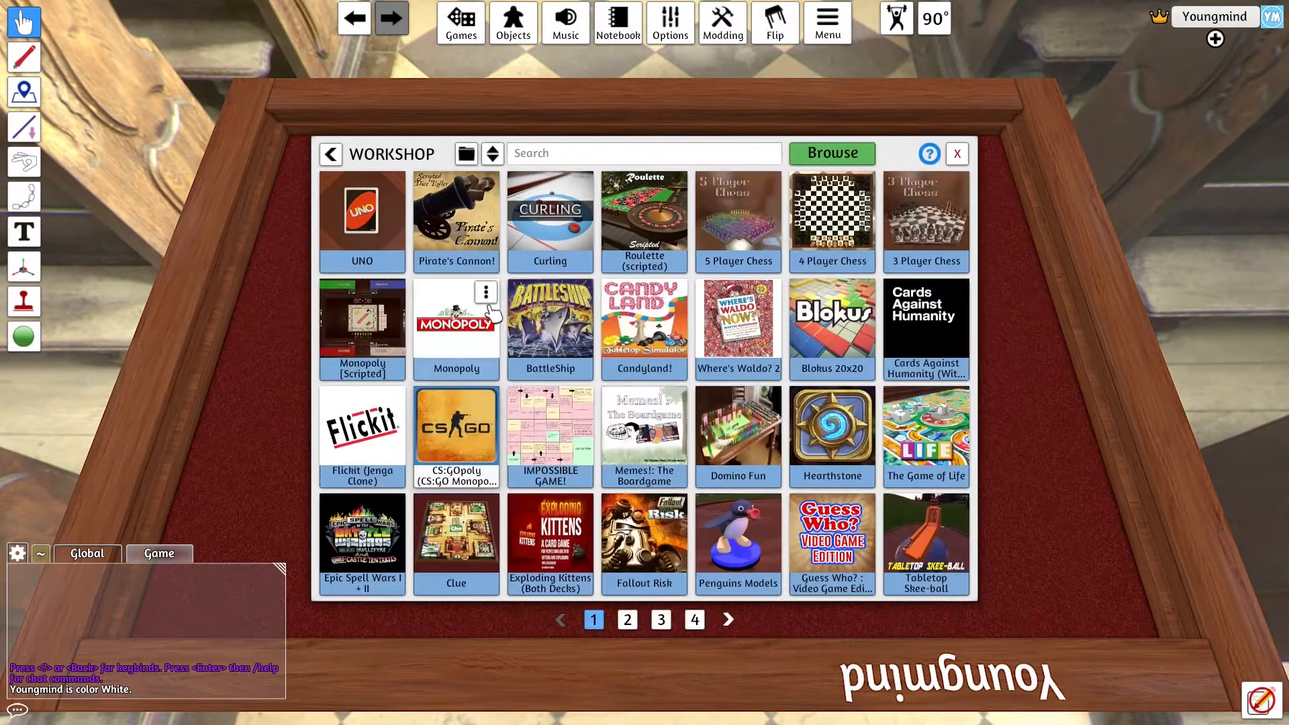
left_click(832, 153)
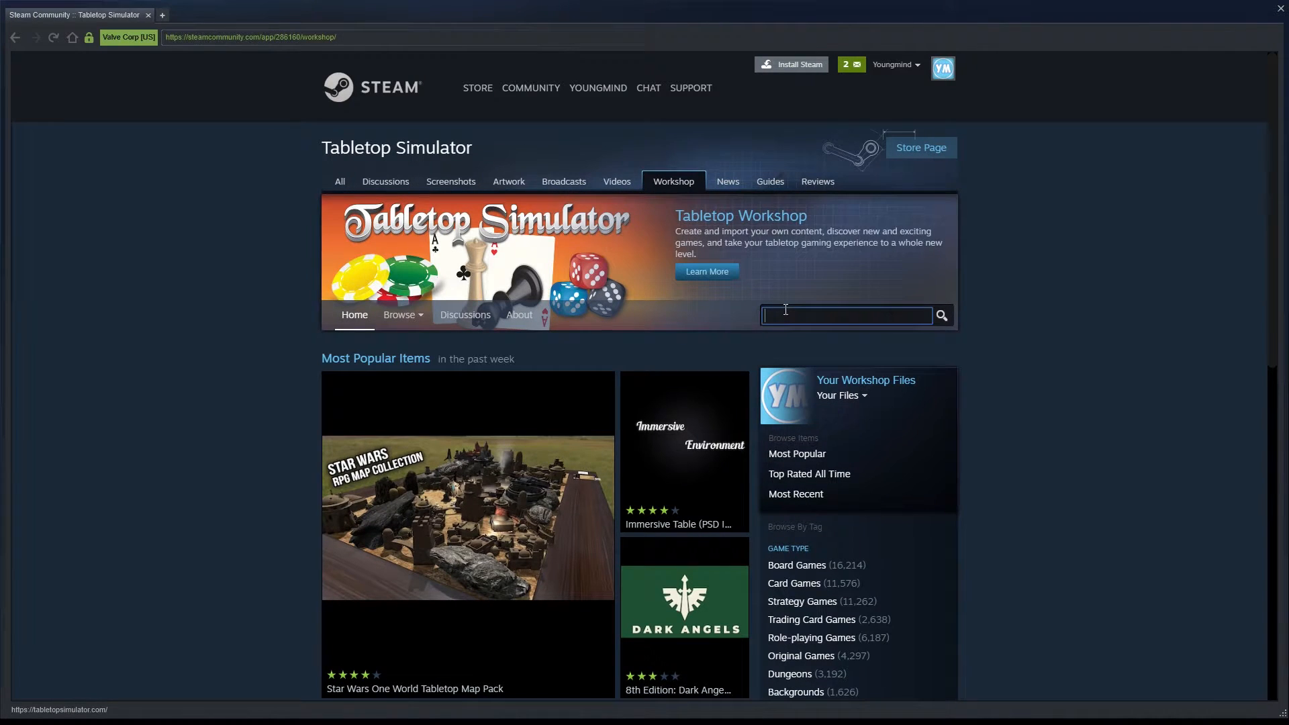
Close the Steam Workshop overlay to return to the in-game Workshop collection
type("mo")
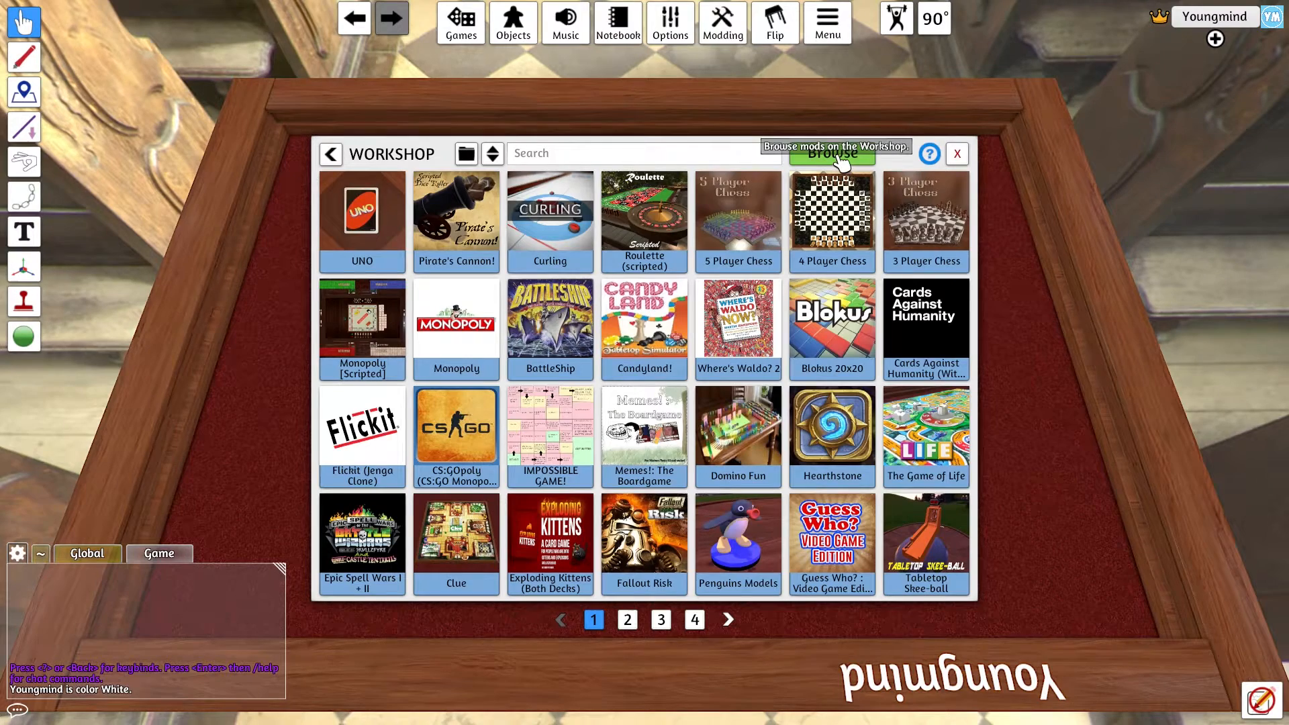
Search the Workshop collection for 'fallout' and load Fallout Monopoly
left_click(661, 153)
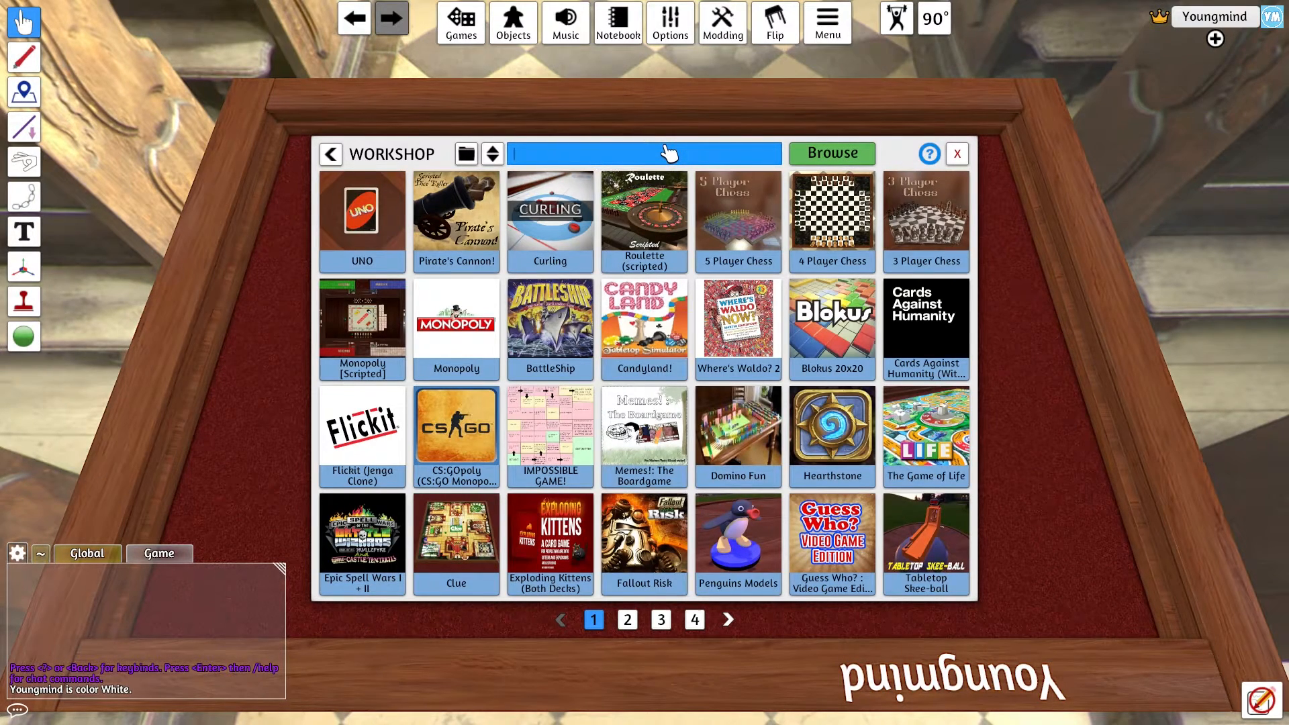
type("fallout")
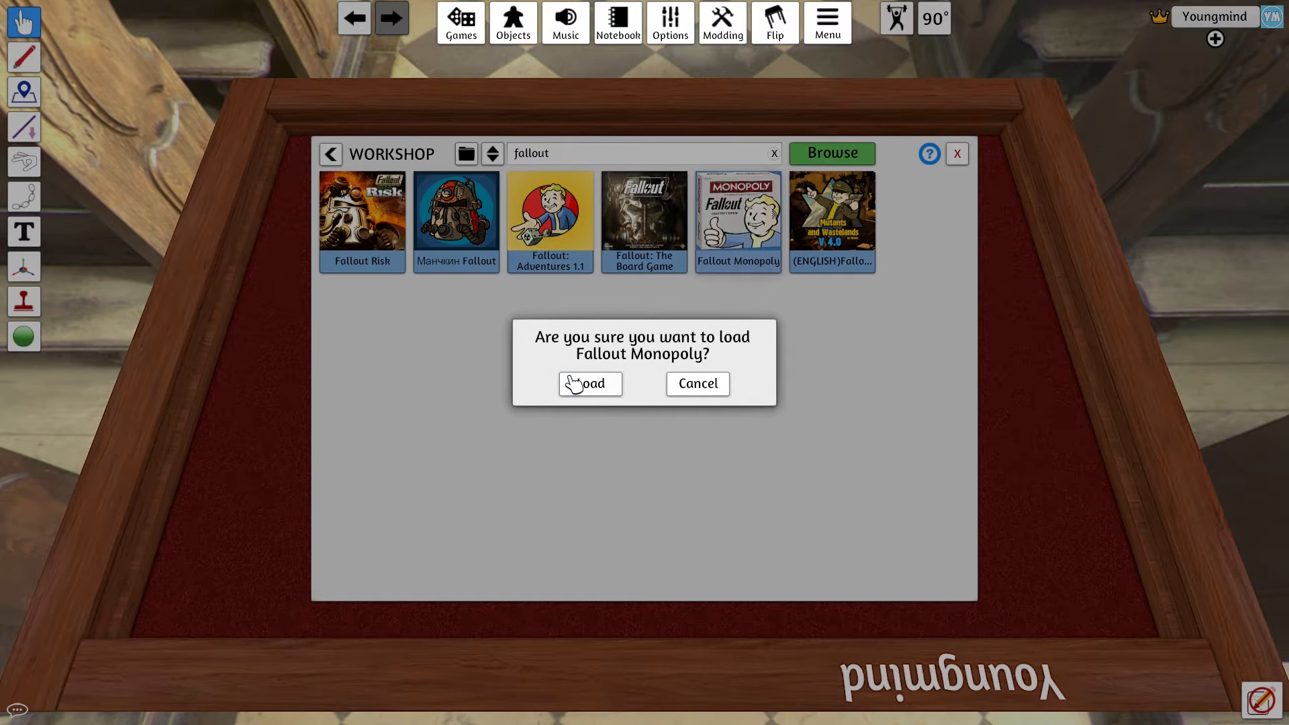
mouse_move(1006, 57)
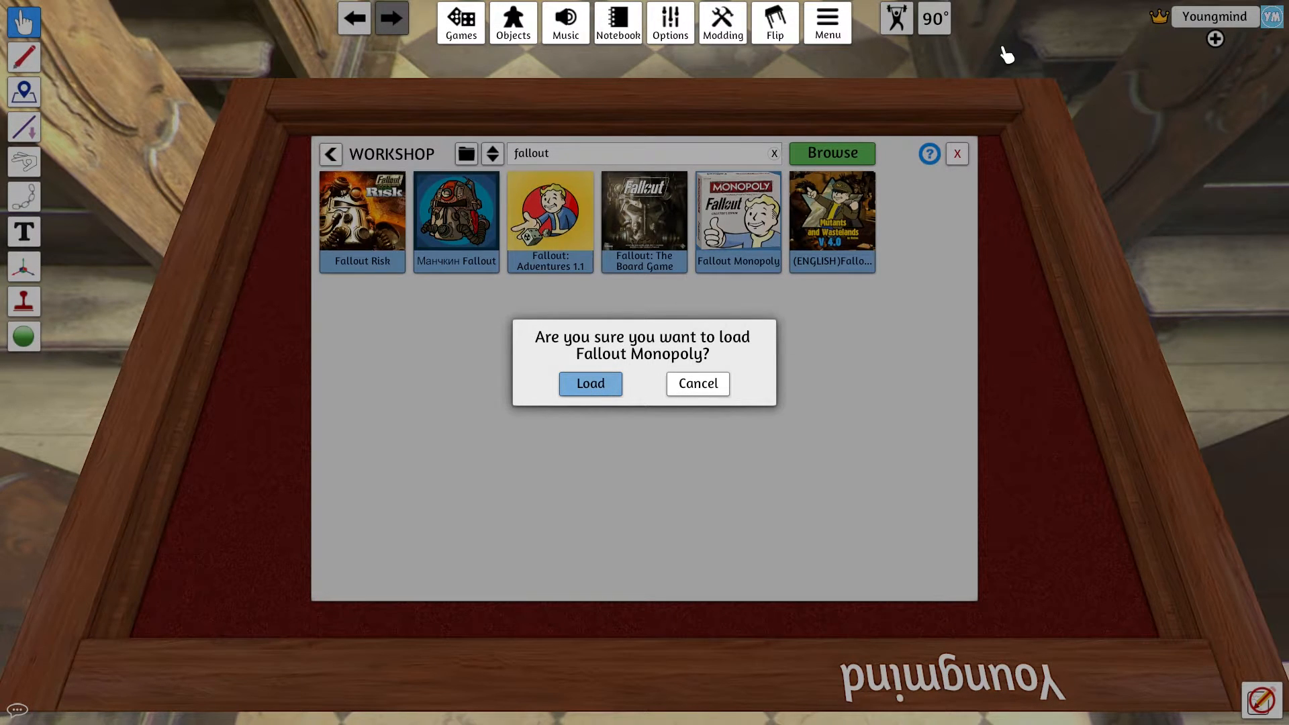
left_click(591, 383)
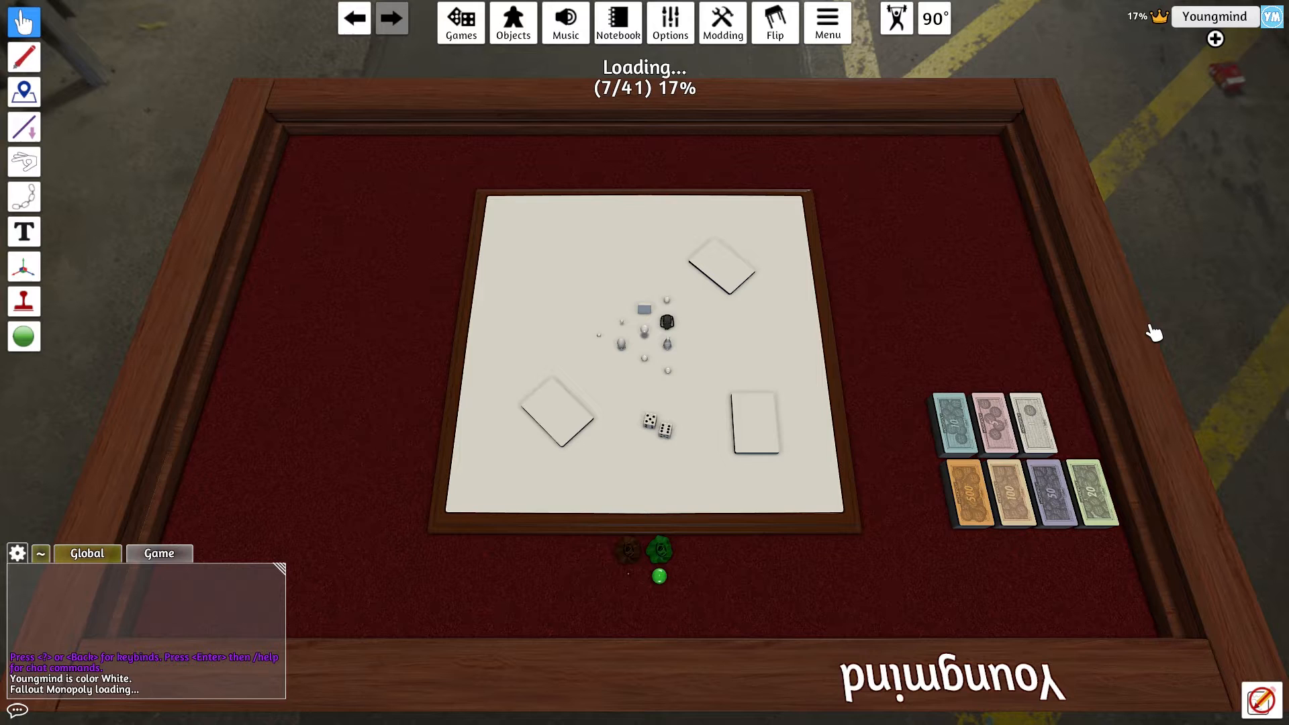
mouse_move(1073, 362)
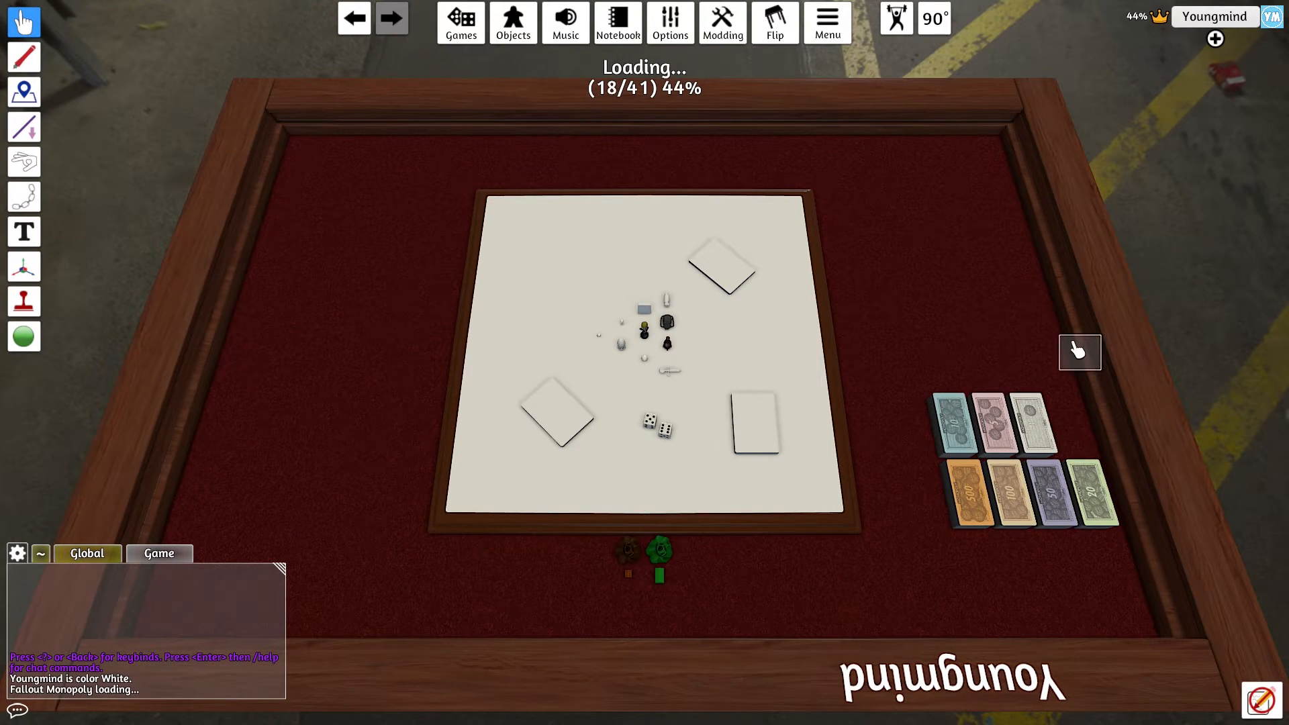
mouse_move(980, 133)
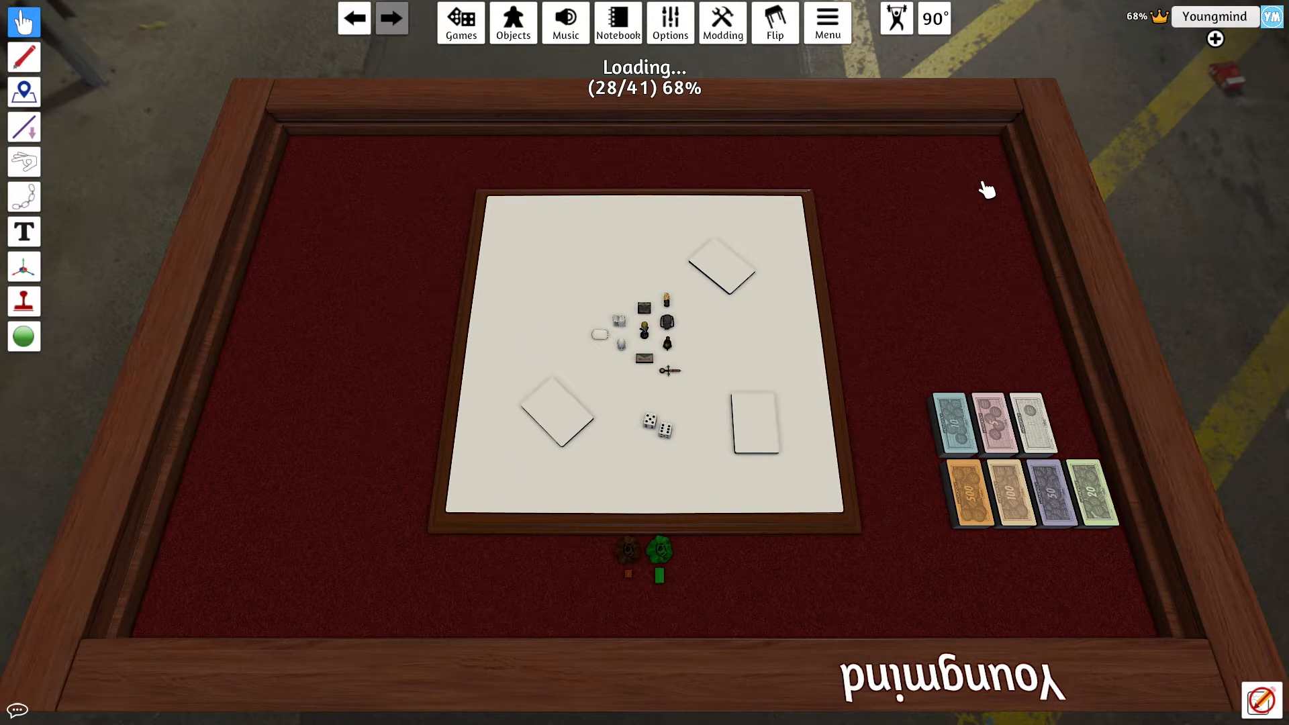
mouse_move(1004, 236)
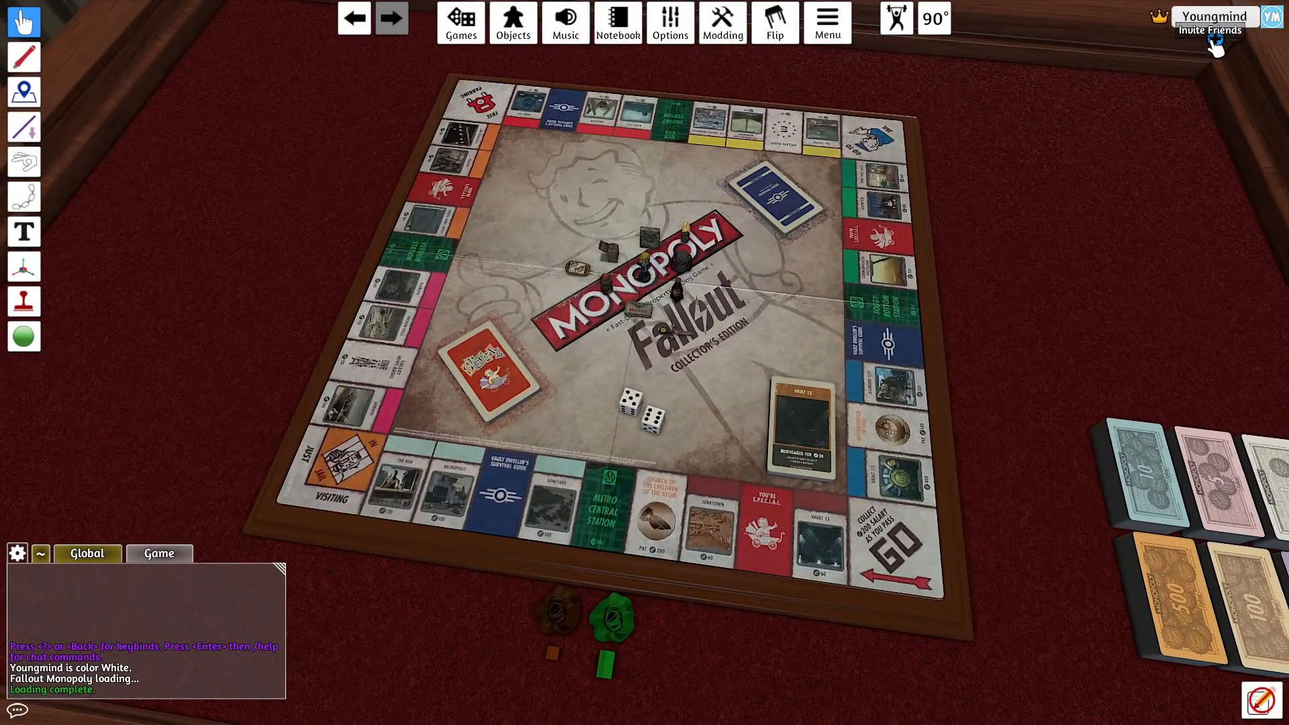
Open the Steam friend invite list, then close it without inviting anyone
left_click(1210, 29)
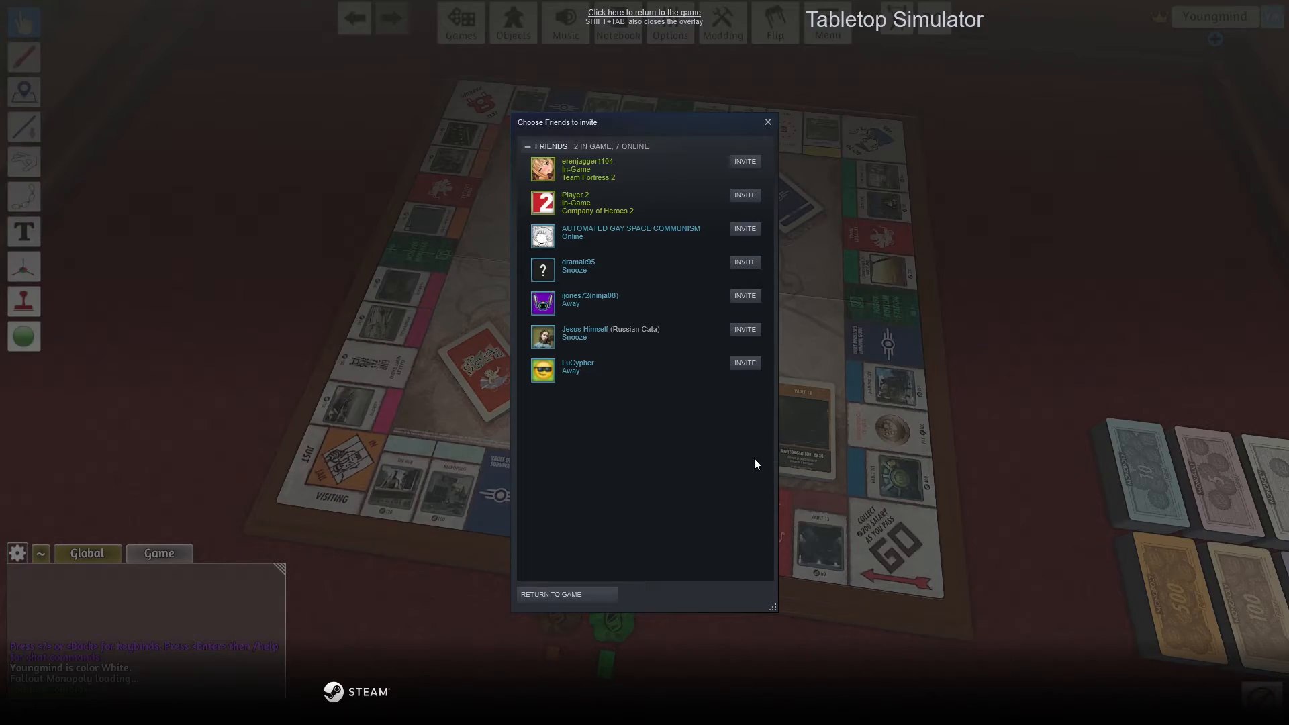
left_click(768, 121)
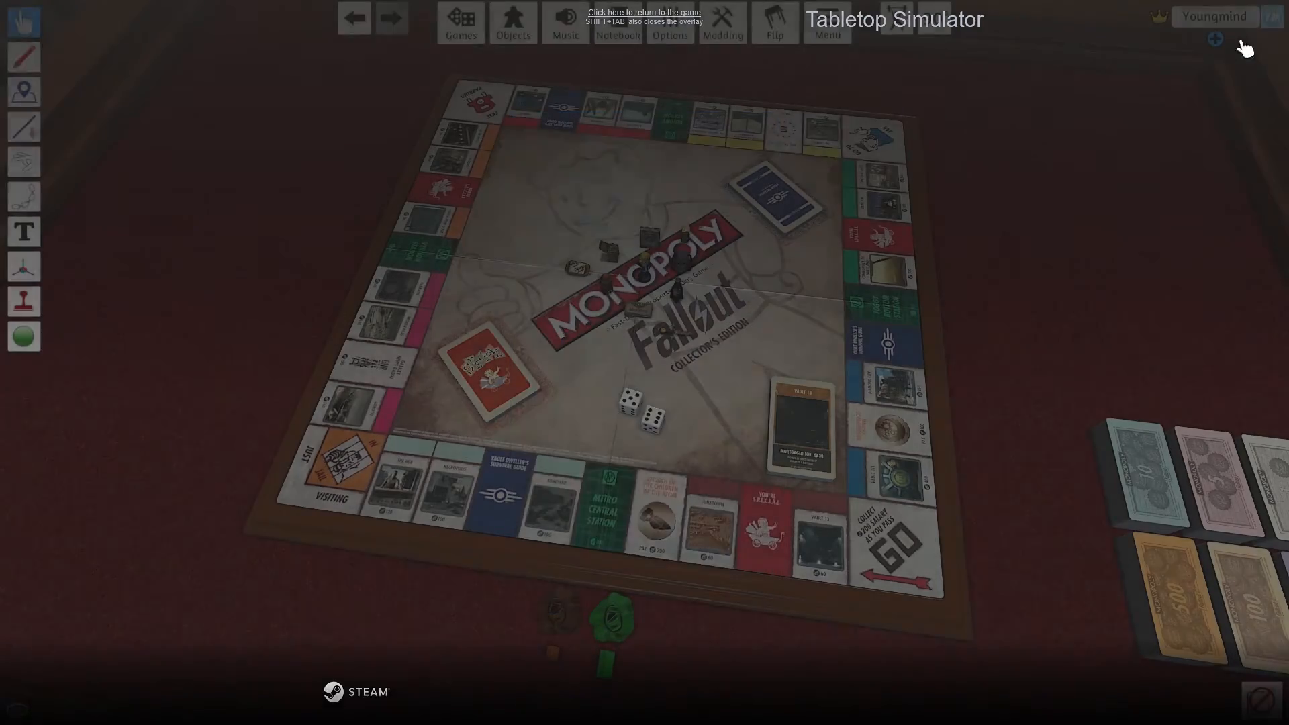